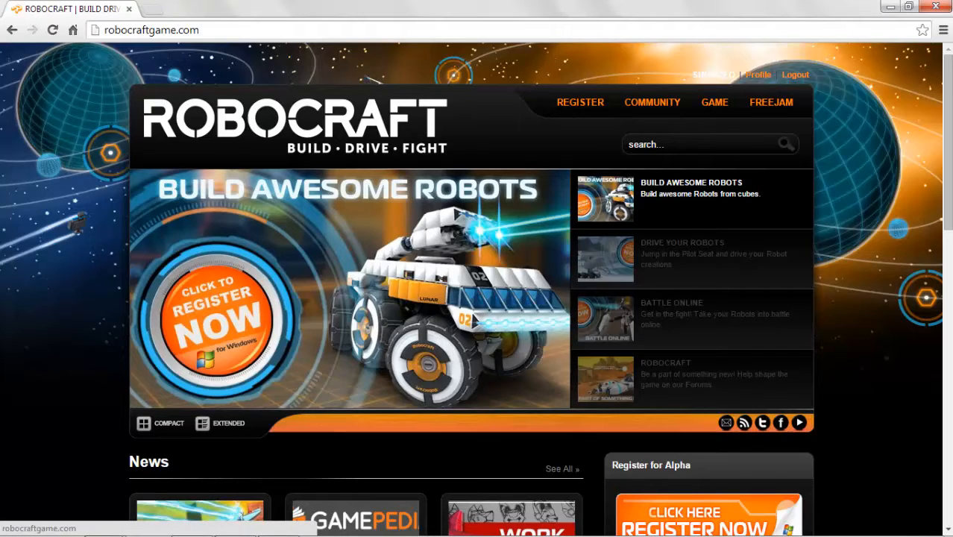
Reach the Forums index from the Community menu, scroll the board list and start a site search
left_click(651, 101)
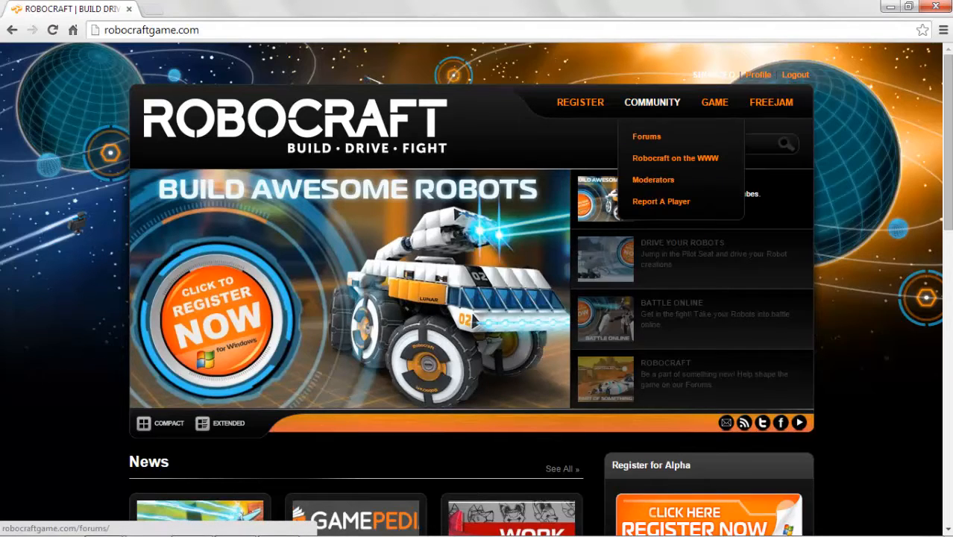
left_click(647, 137)
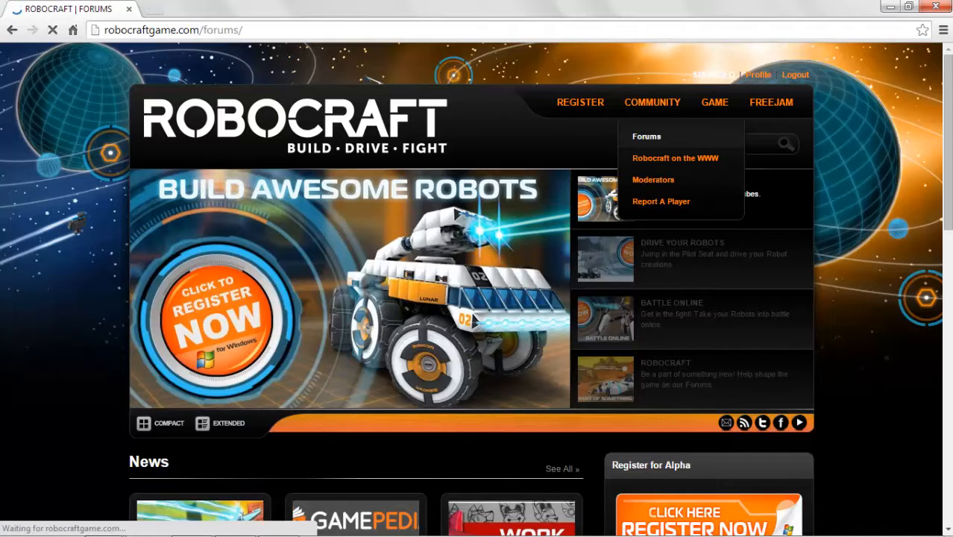
left_click(645, 136)
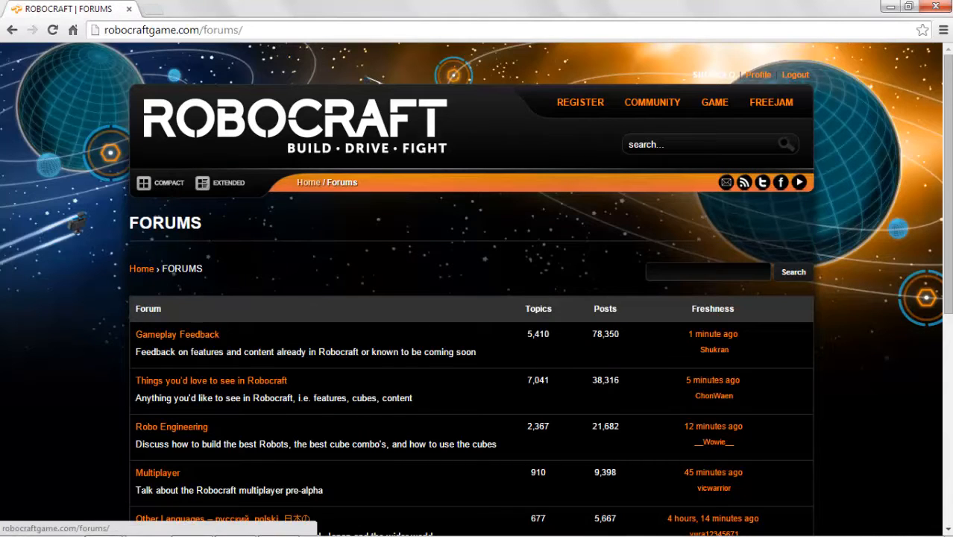
scroll("down", 3)
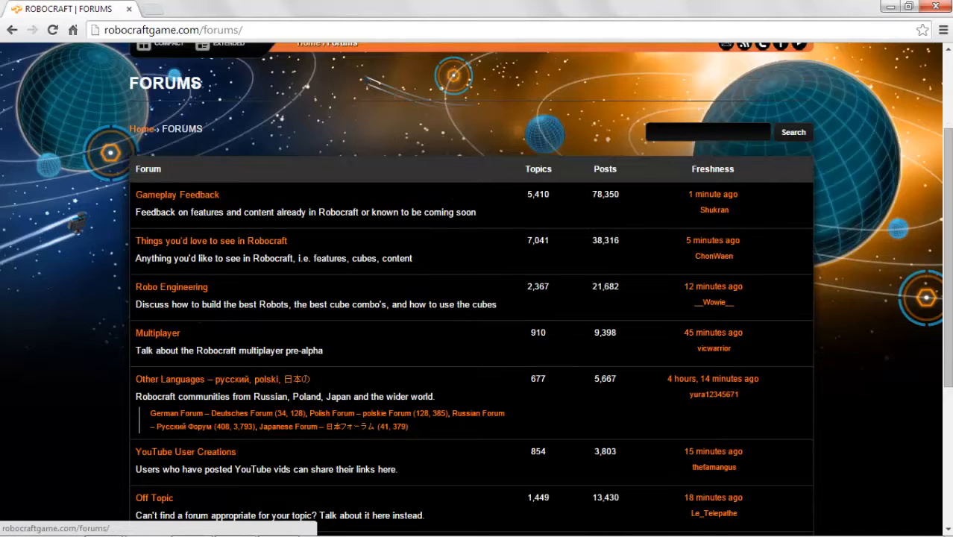
mouse_move(172, 287)
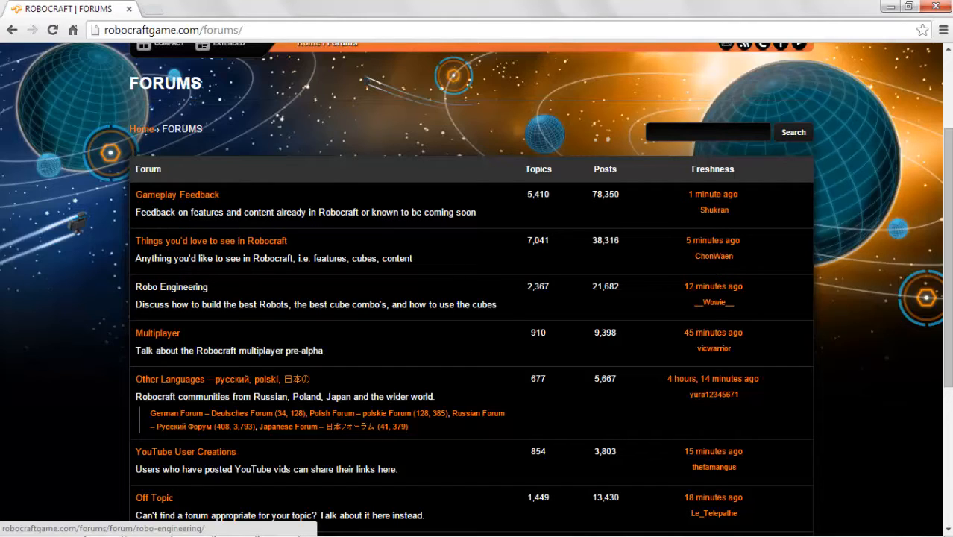
mouse_move(170, 286)
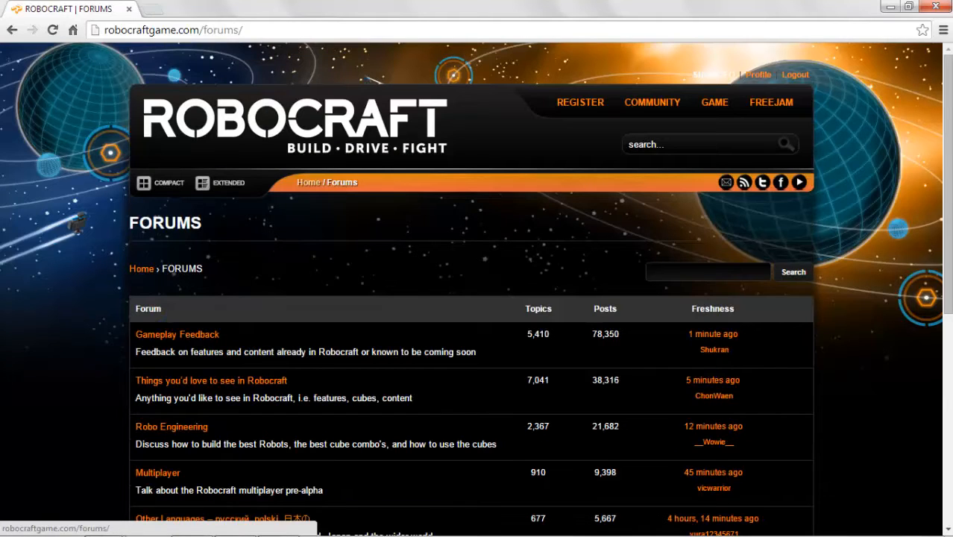
left_click(701, 143)
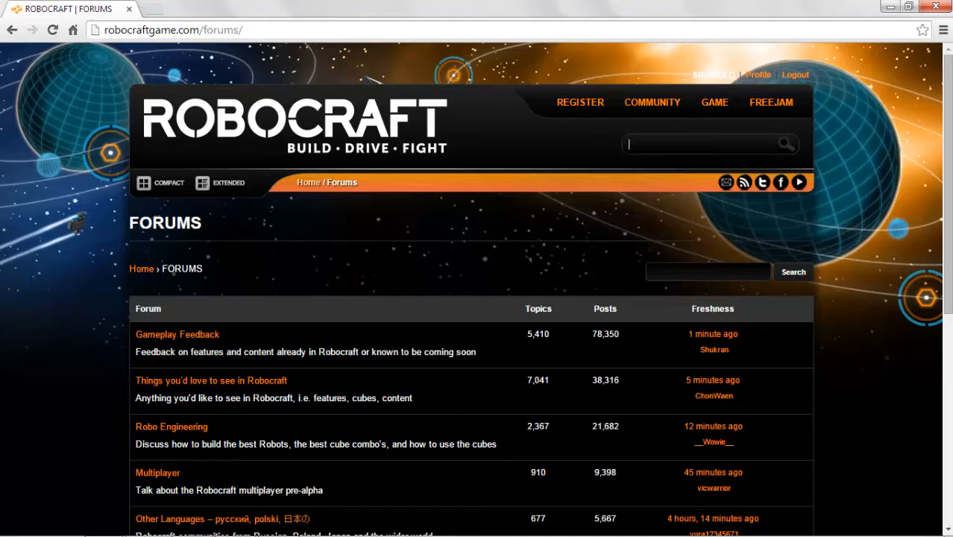
scroll("down", 3)
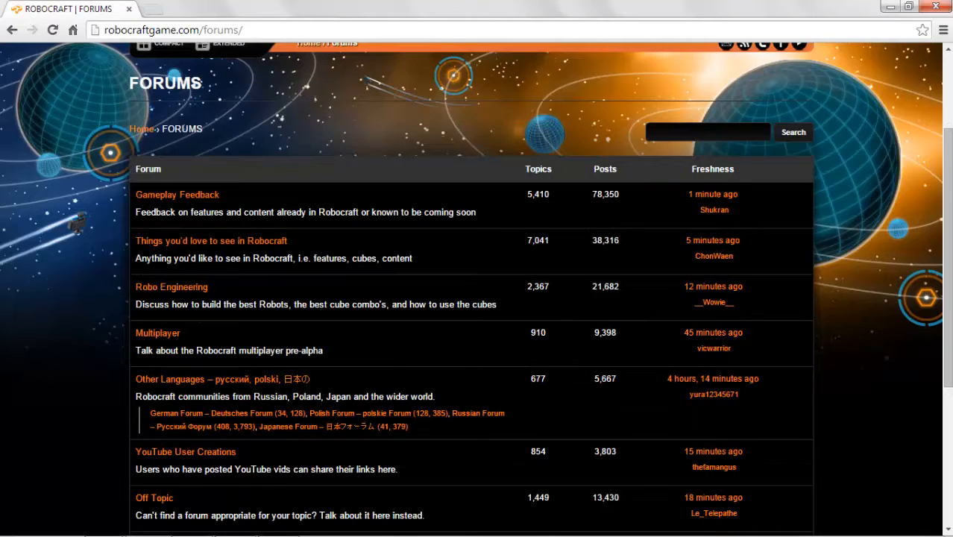
scroll("up", 3)
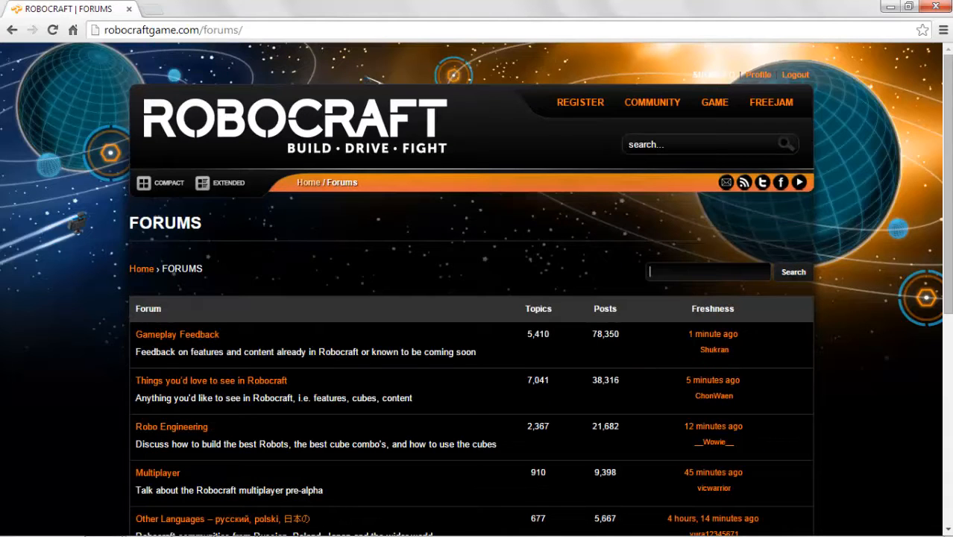
type("tR")
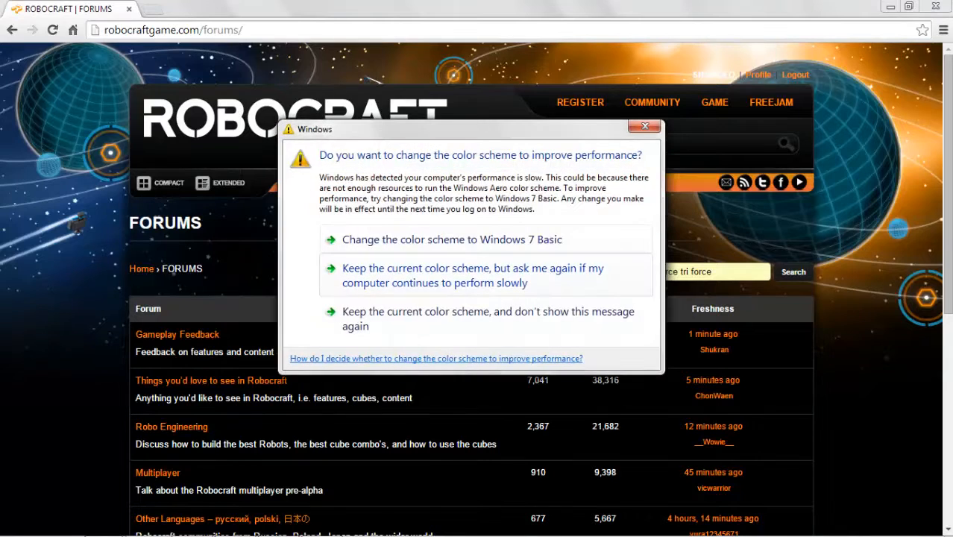
left_click(644, 125)
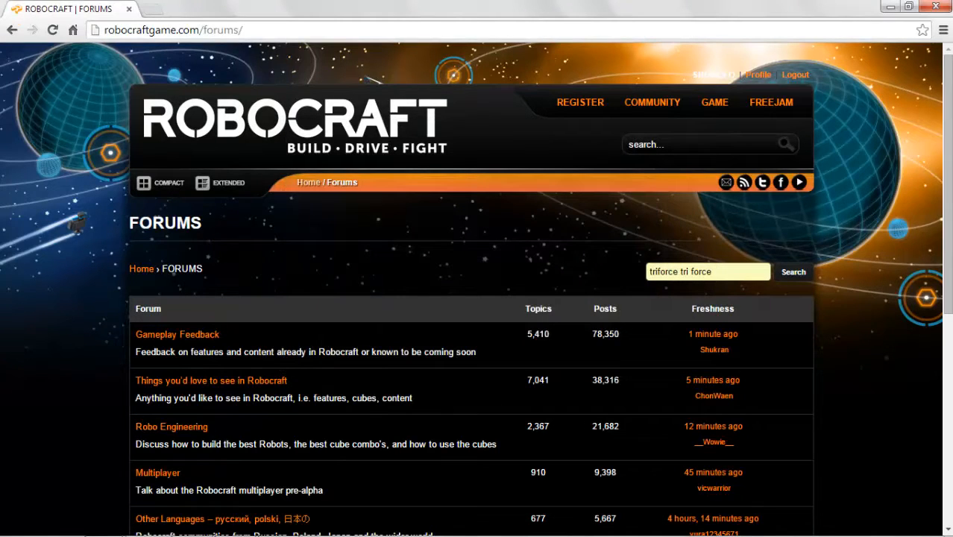
left_click(793, 272)
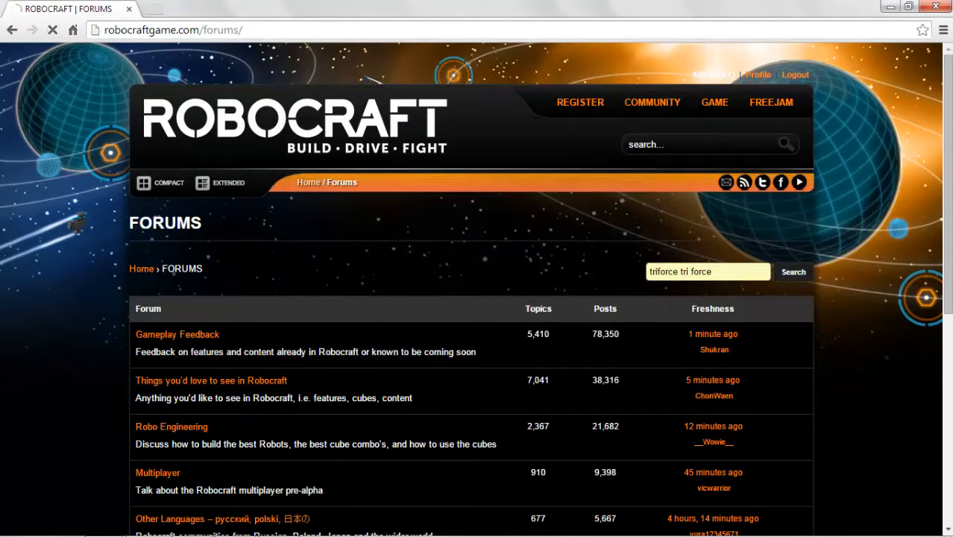
left_click(793, 271)
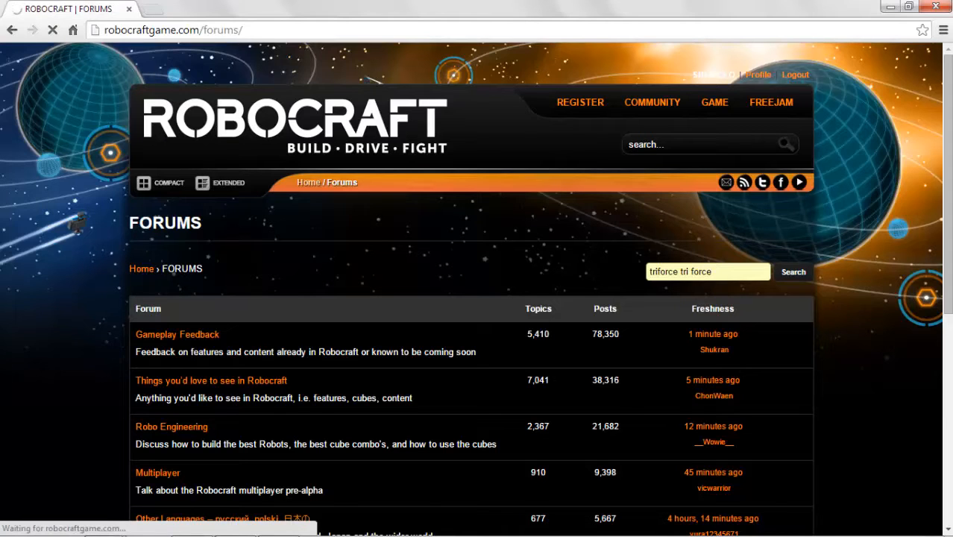
left_click(793, 271)
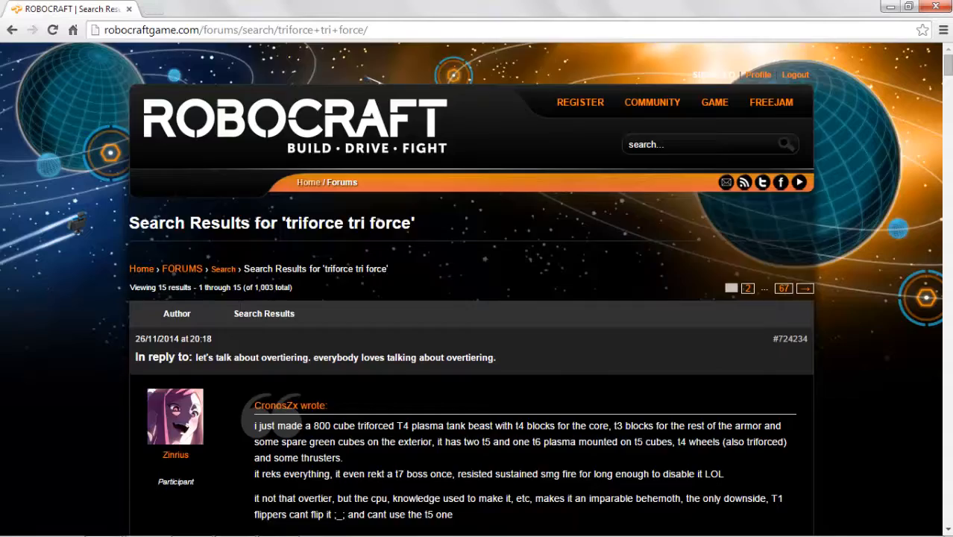
scroll("down", 3)
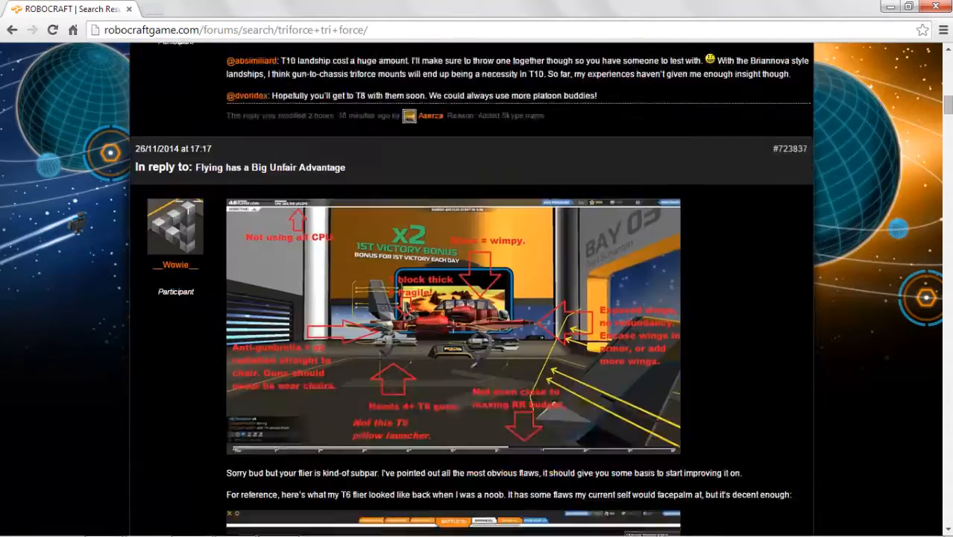
scroll("down", 3)
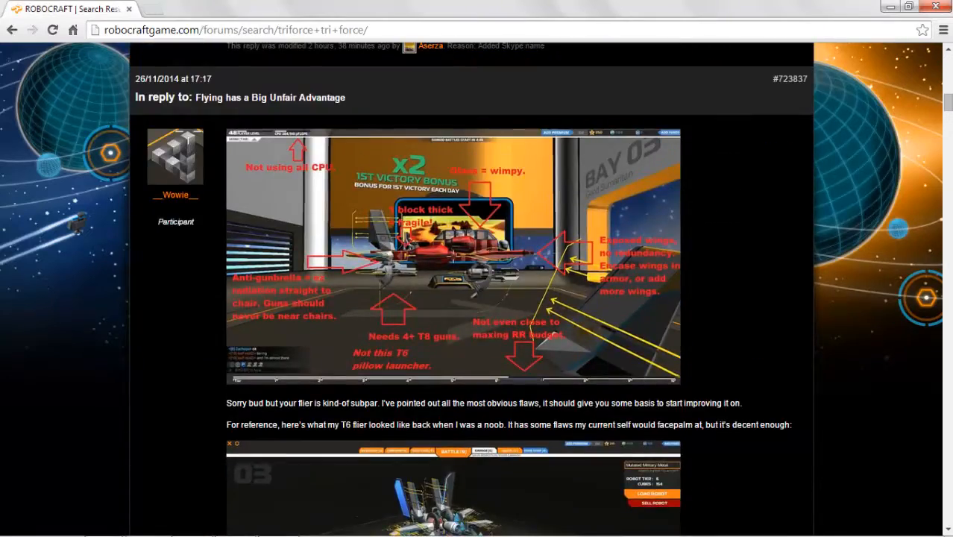
scroll("down", 3)
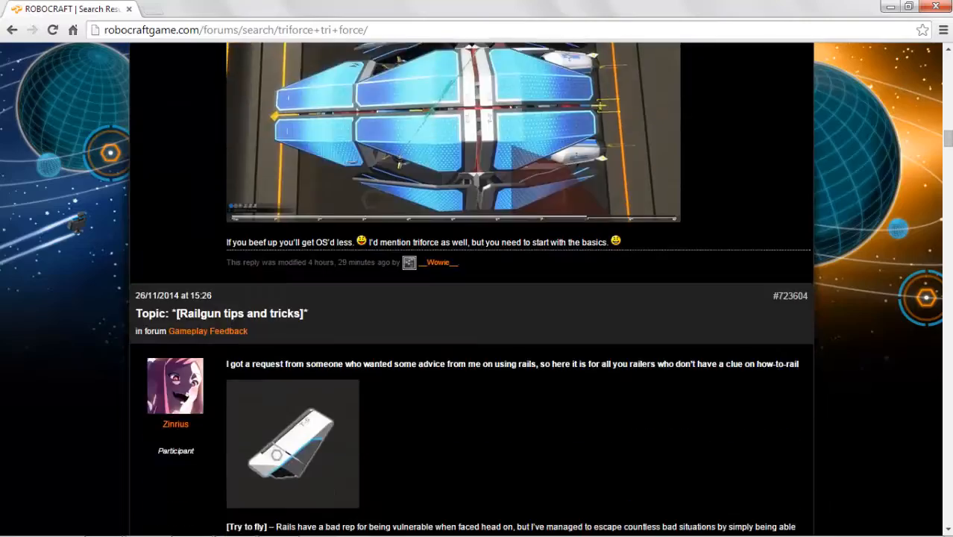
scroll("up", 3)
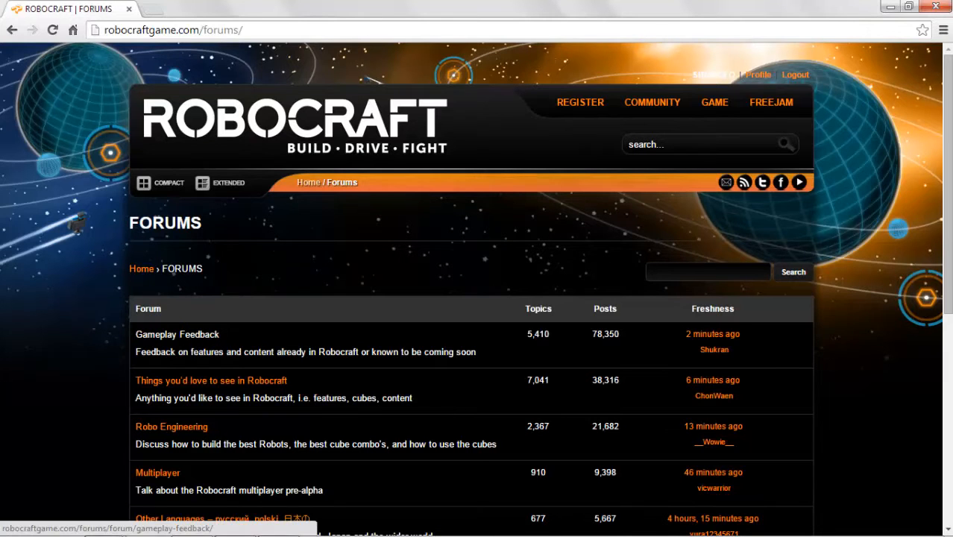
Reload the forums index and scroll through the categories down to Tech Support, Bugs, Issues
left_click(178, 334)
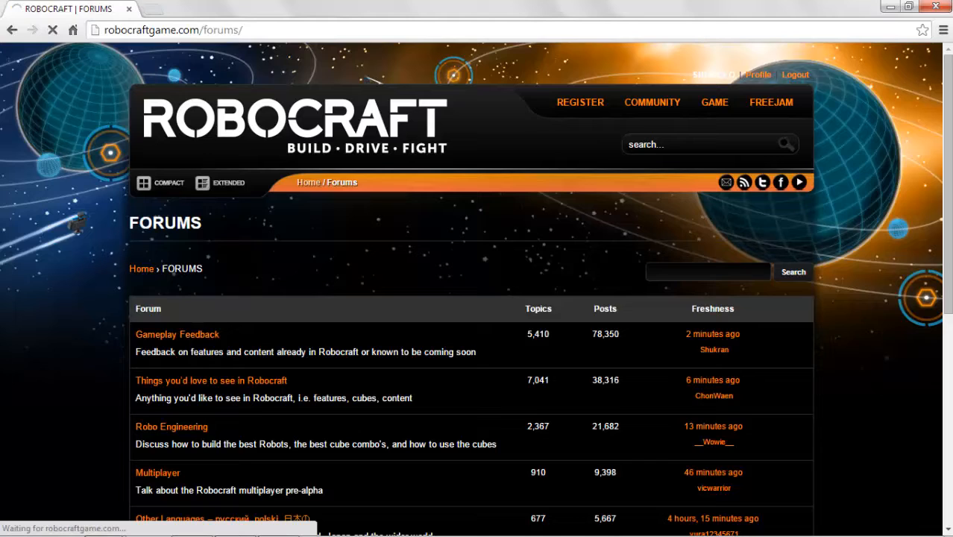
left_click(177, 334)
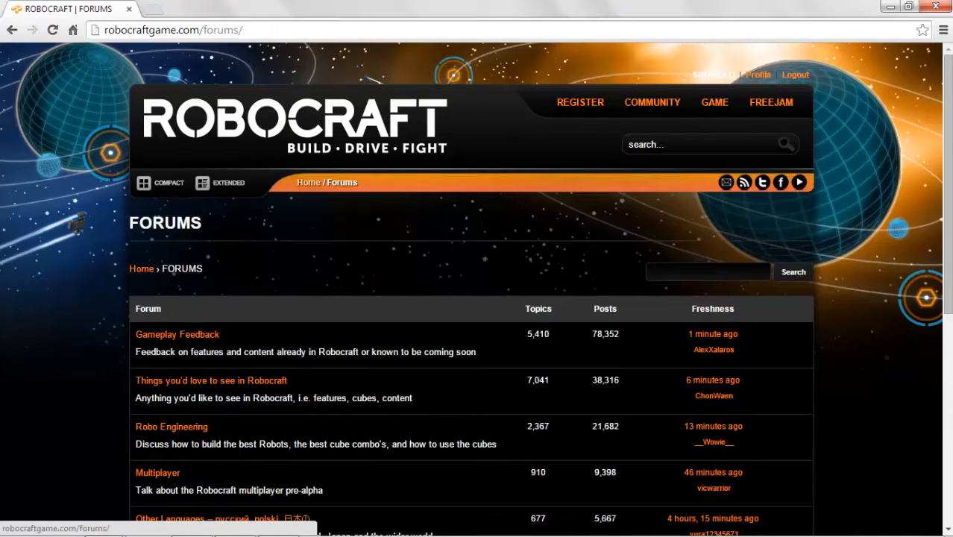
left_click(707, 271)
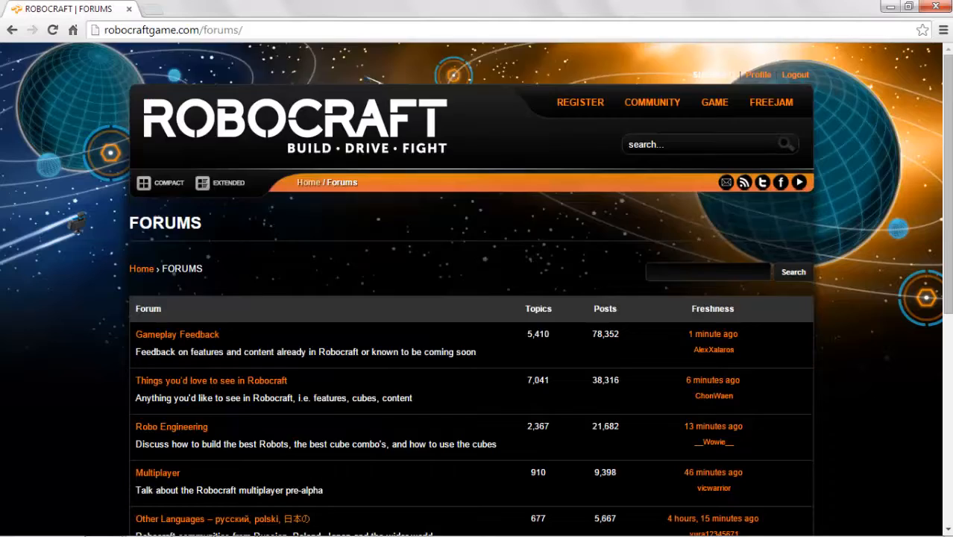
scroll("down", 3)
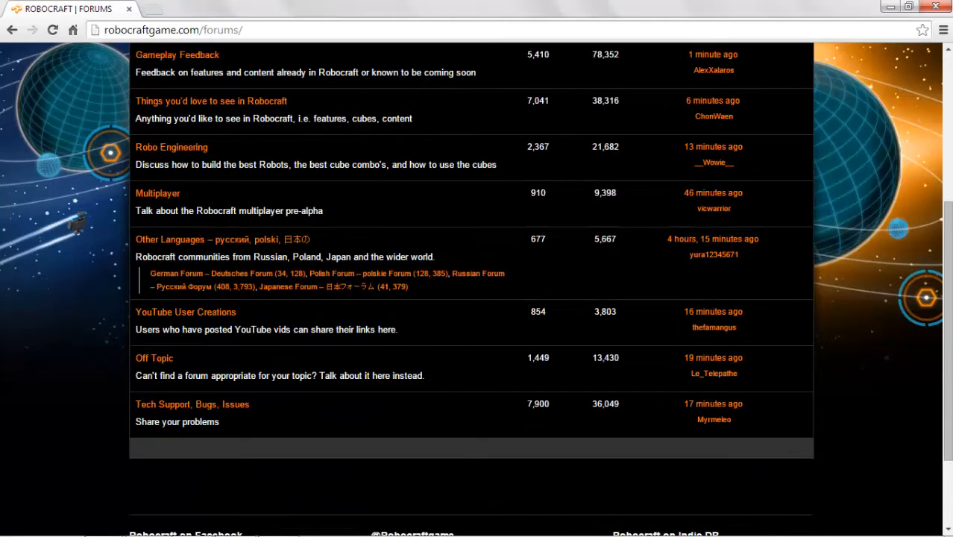
mouse_move(191, 404)
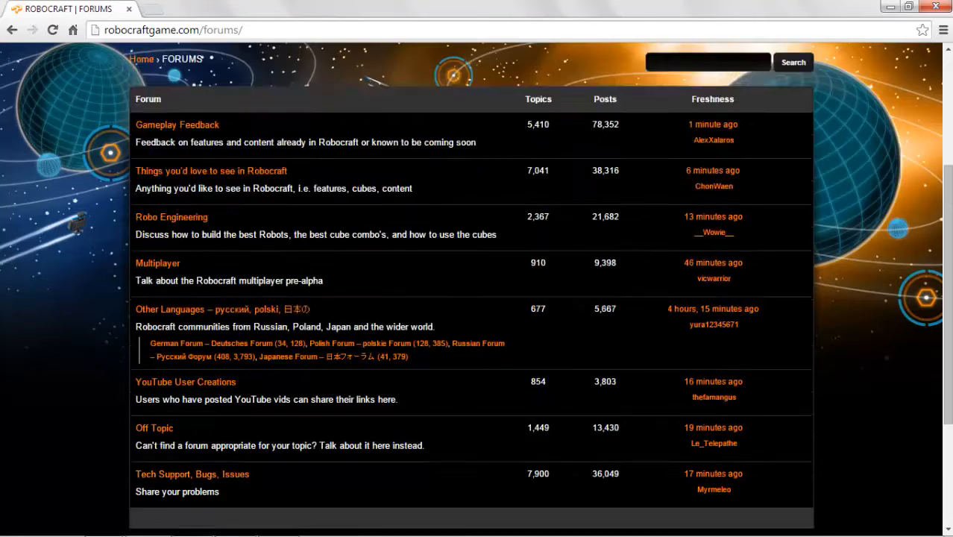
scroll("down", 3)
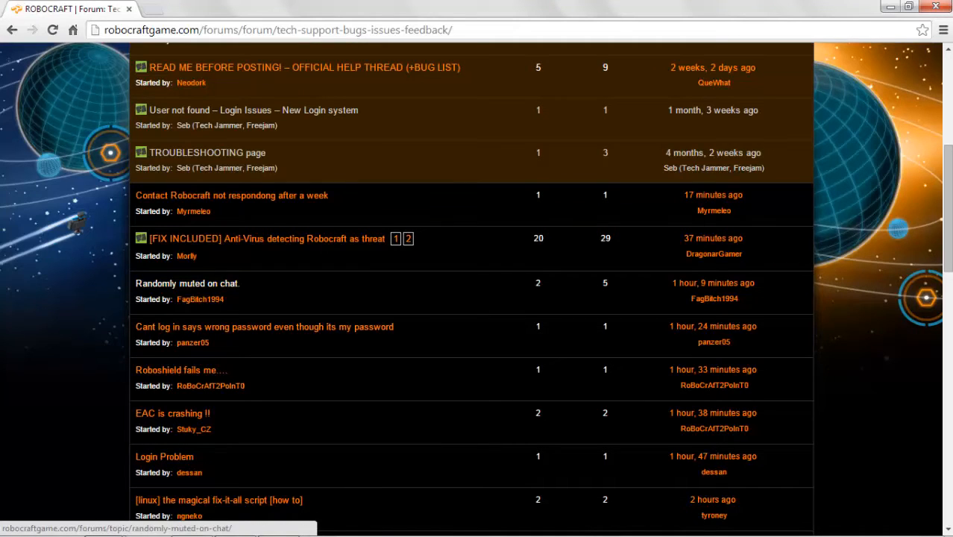
mouse_move(186, 283)
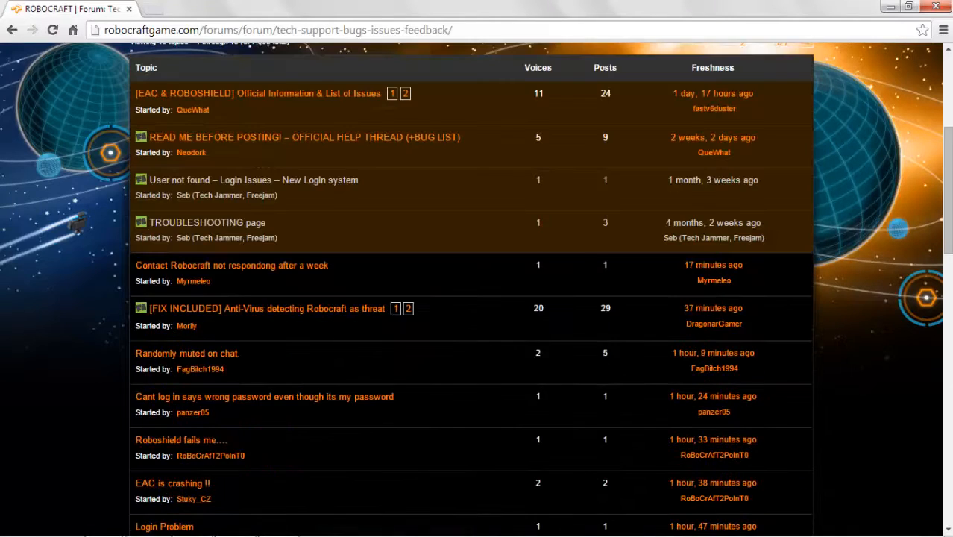
Read through the 'Randomly muted on chat' topic in the Tech Support forum
scroll("down", 3)
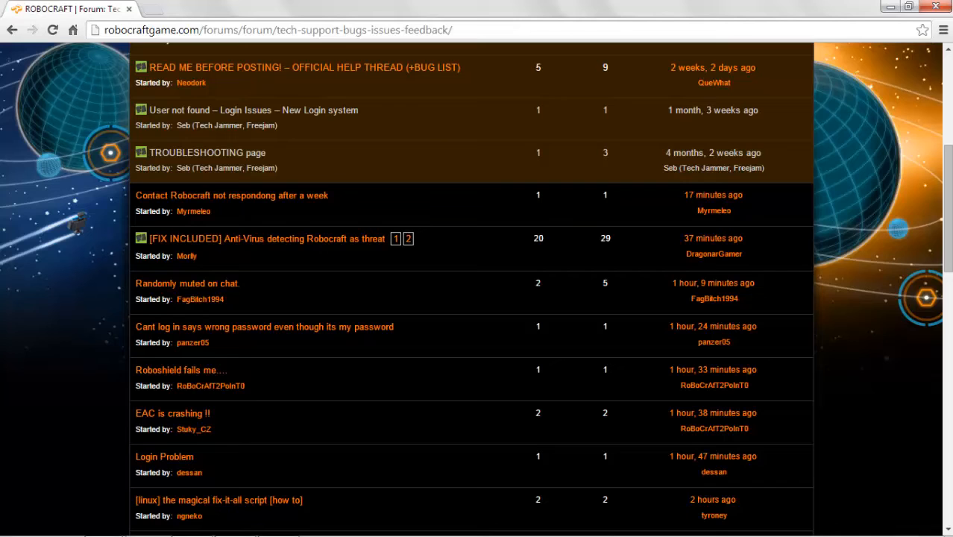
left_click(186, 283)
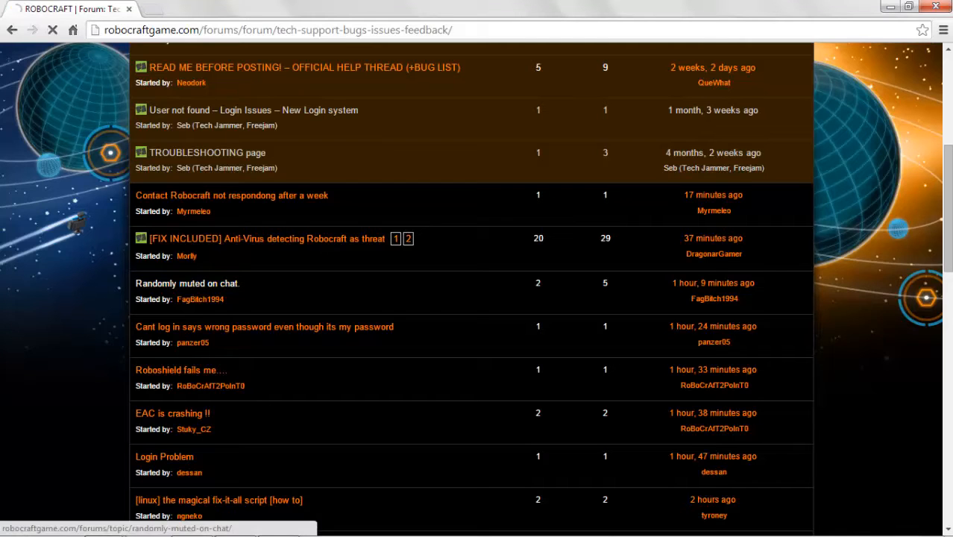
left_click(187, 283)
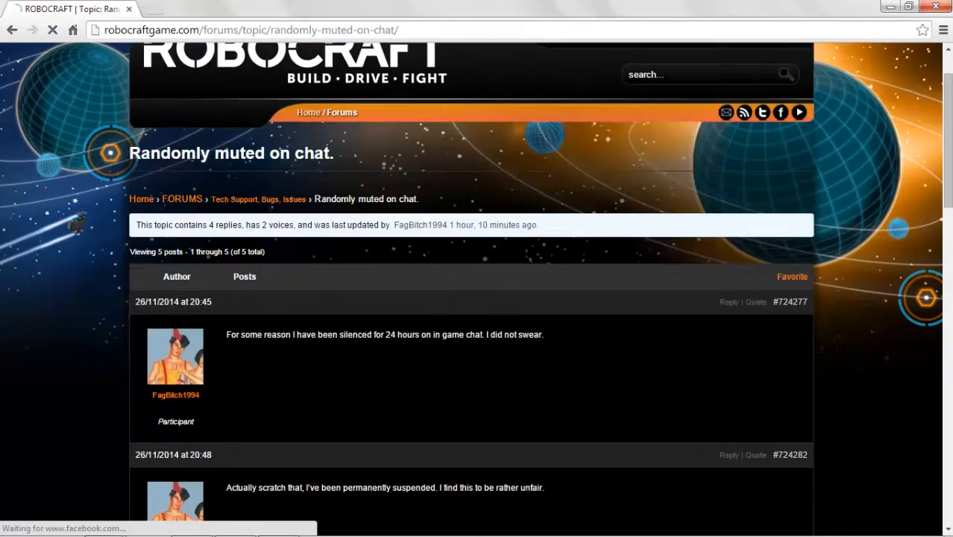
scroll("down", 3)
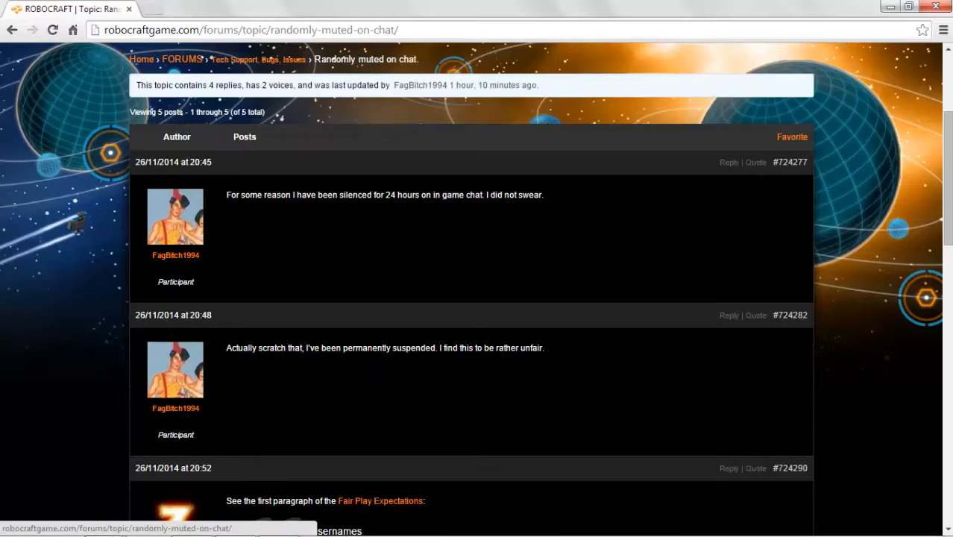
scroll("down", 3)
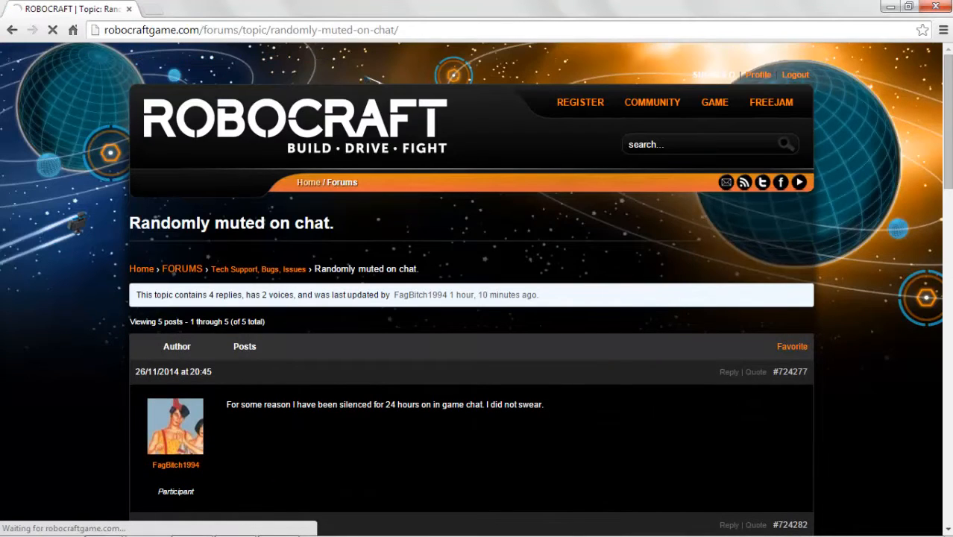
Return to the Tech Support, Bugs, Issues topic list and scroll its topics
left_click(258, 268)
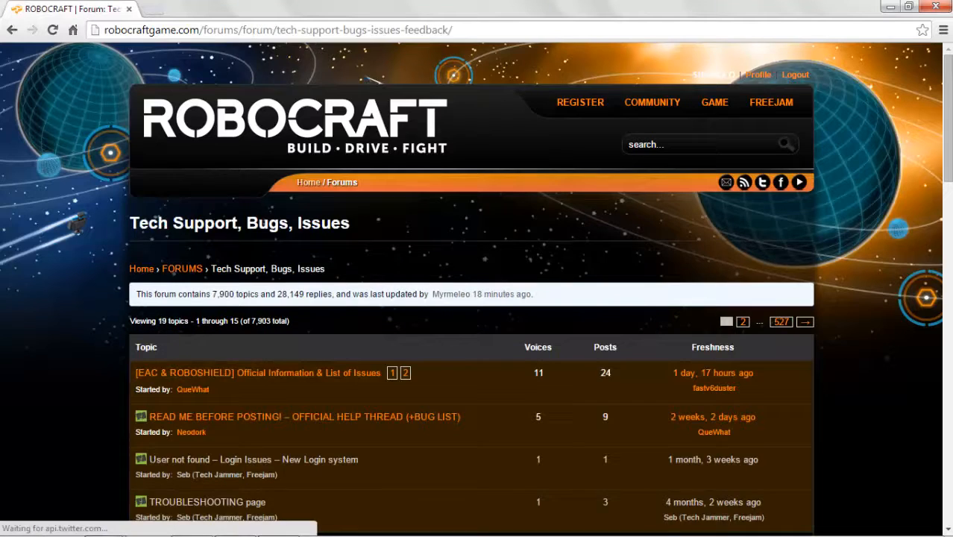
scroll("down", 3)
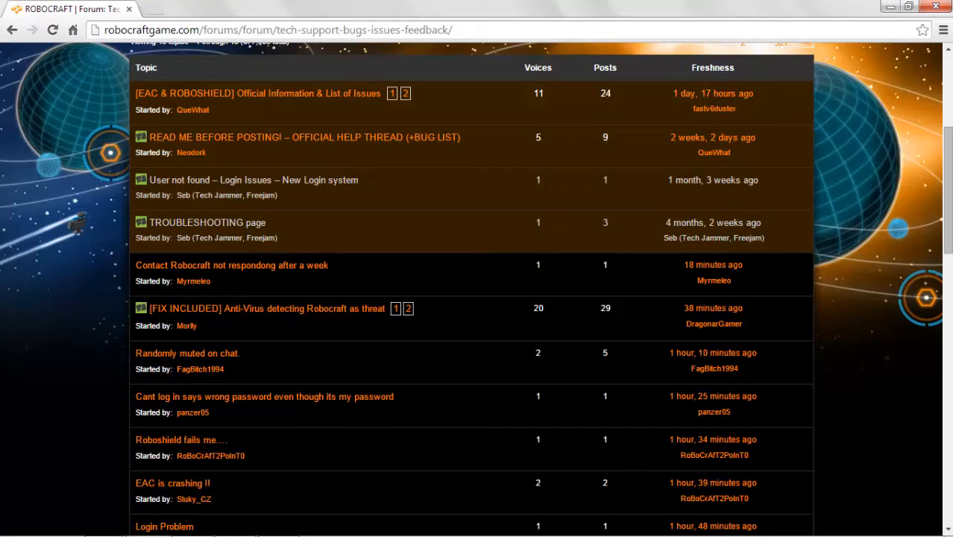
scroll("down", 3)
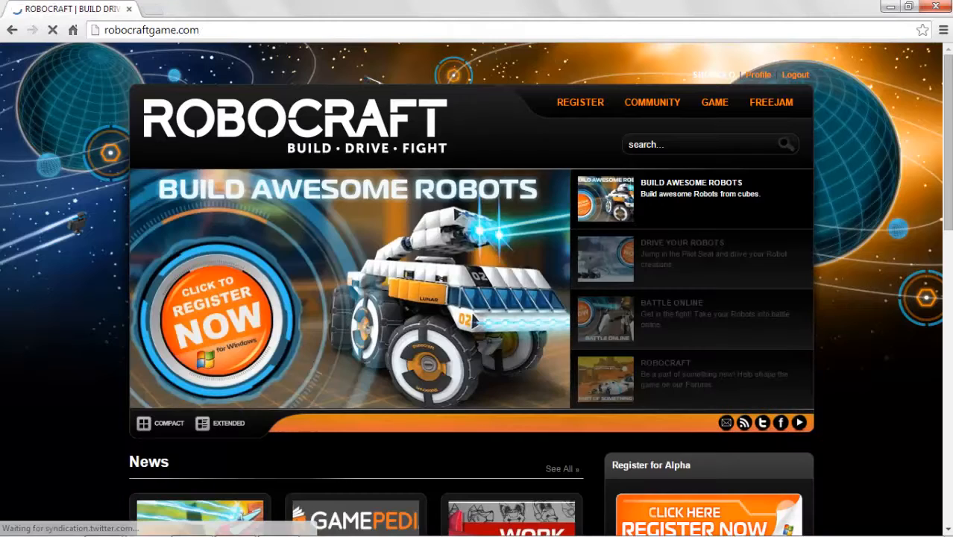
Scroll the homepage down to the news and release notes and back up
scroll("down", 3)
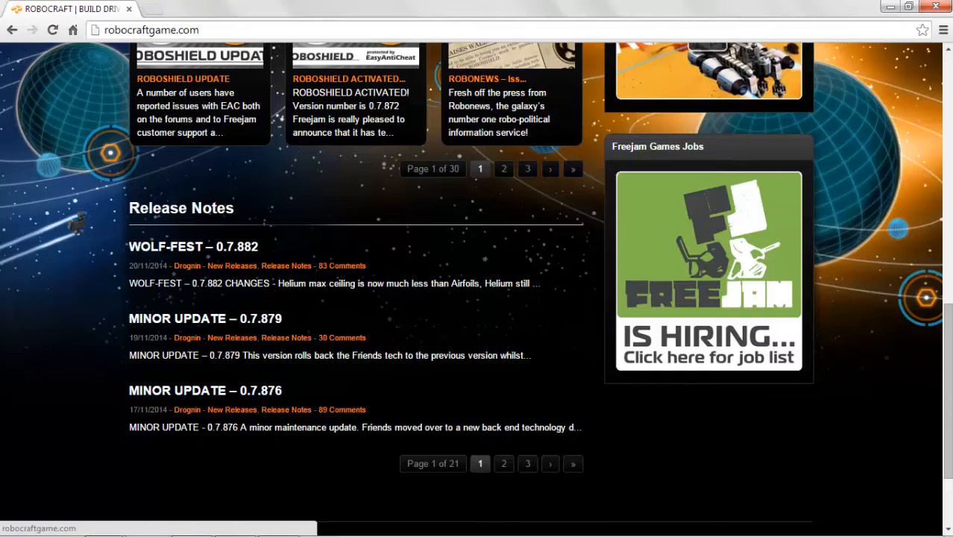
scroll("up", 3)
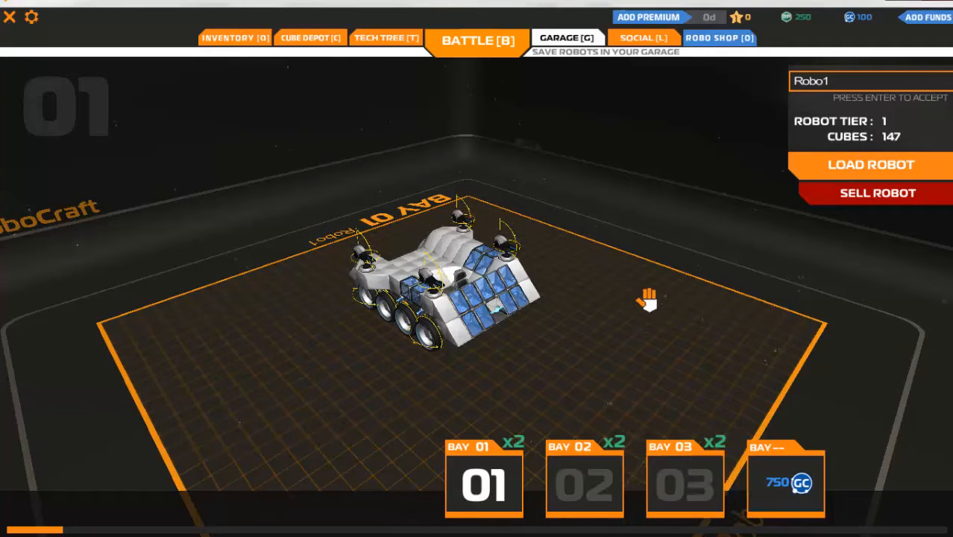
mouse_move(684, 307)
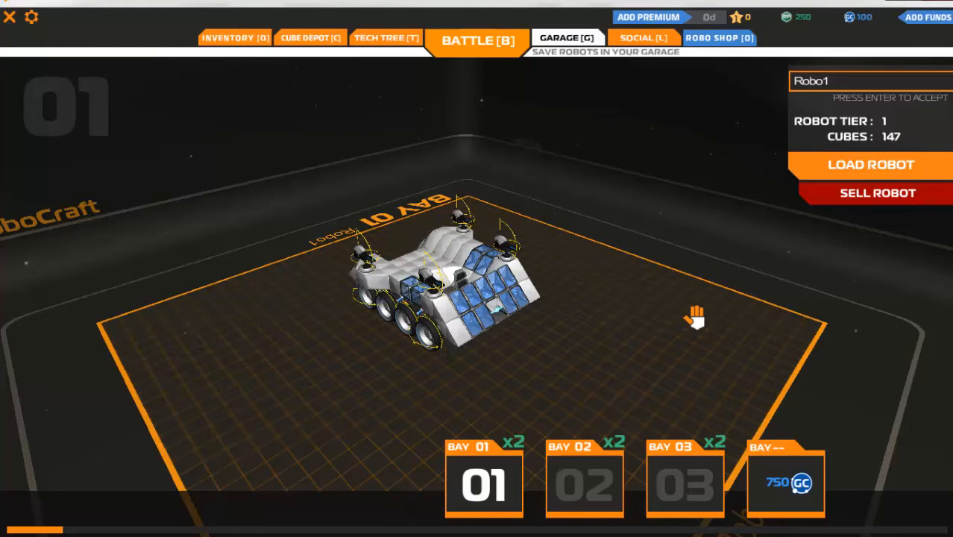
mouse_move(557, 405)
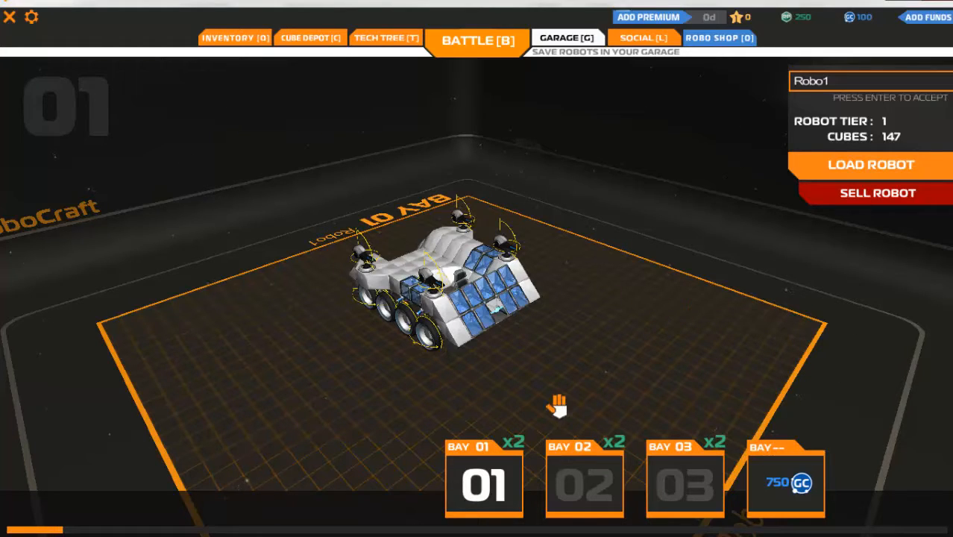
mouse_move(455, 313)
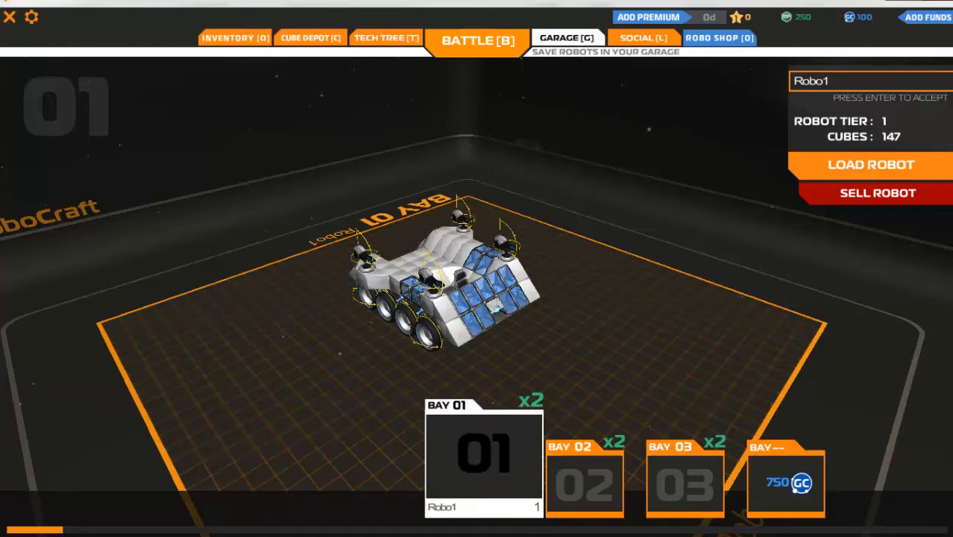
left_click(584, 480)
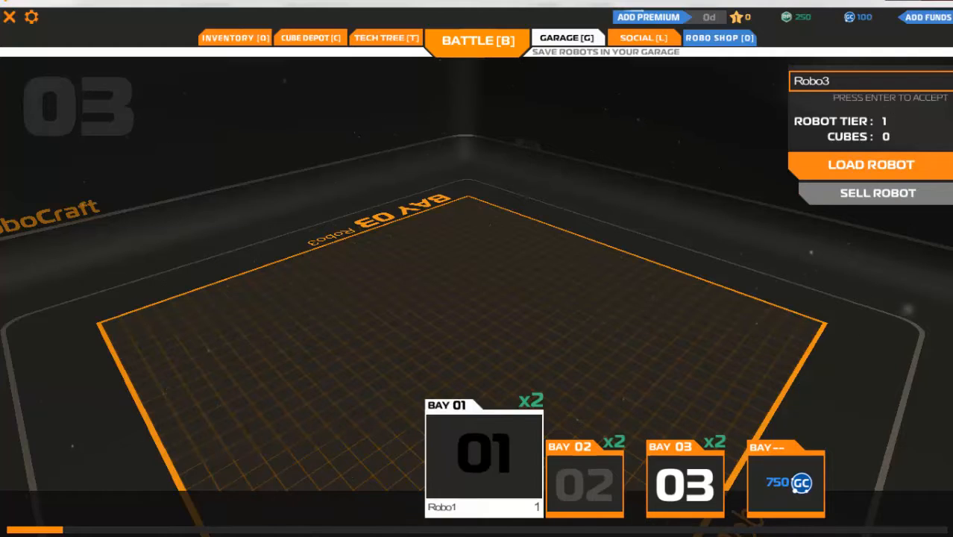
left_click(483, 459)
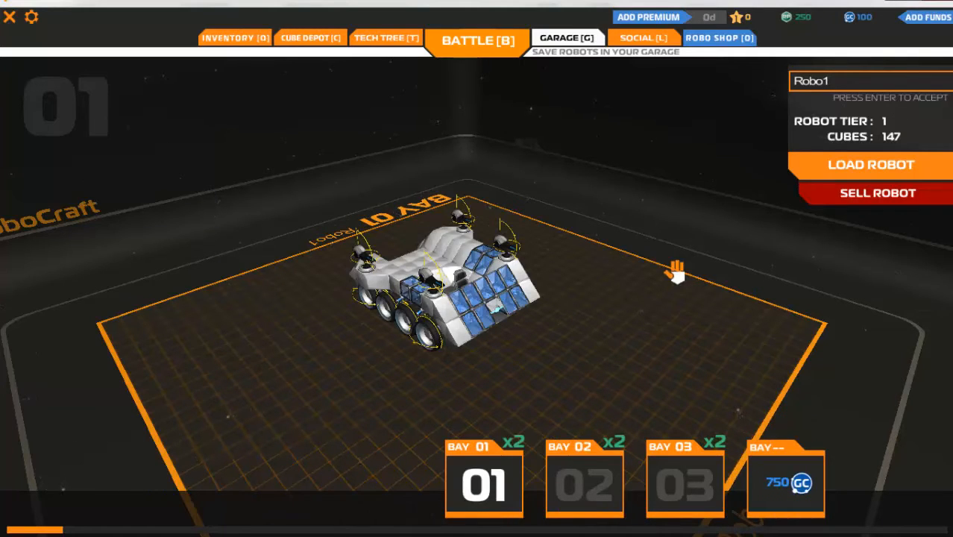
mouse_move(716, 226)
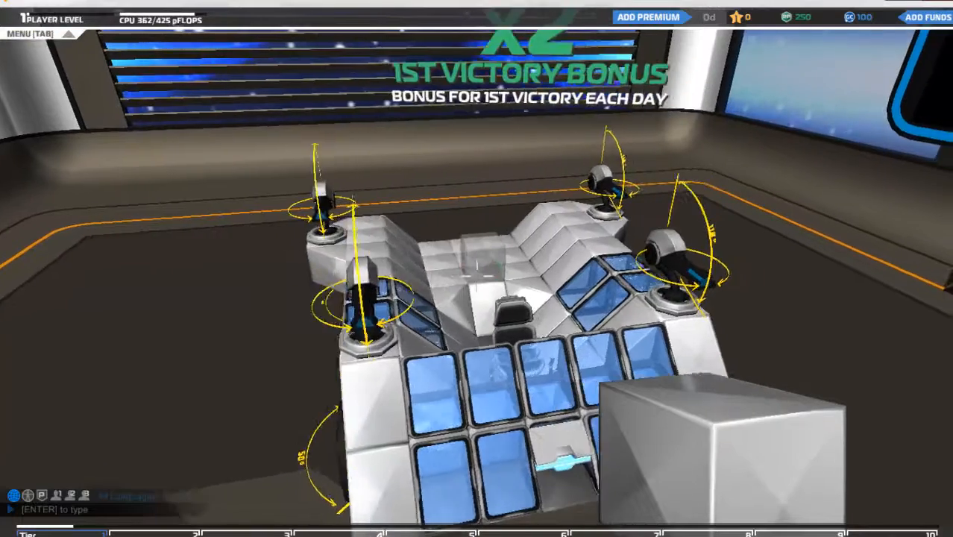
Pause the game with Escape and enter the Settings dialog
key("Escape")
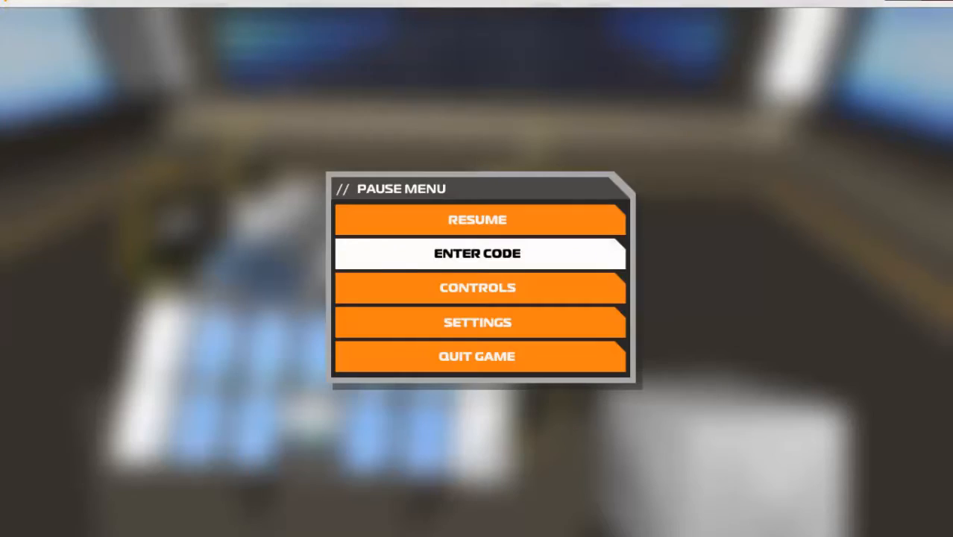
left_click(477, 322)
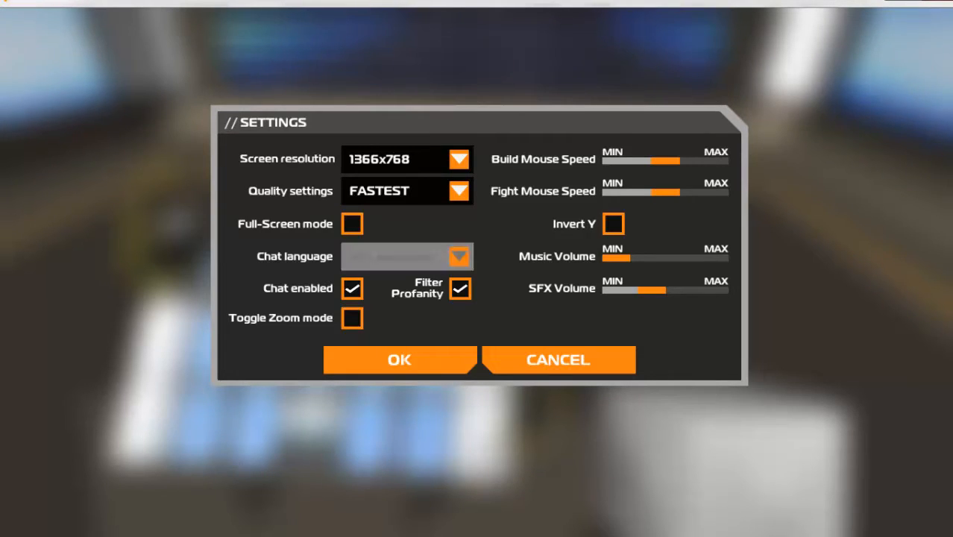
Set the chat language to English and confirm the settings with OK
left_click(405, 256)
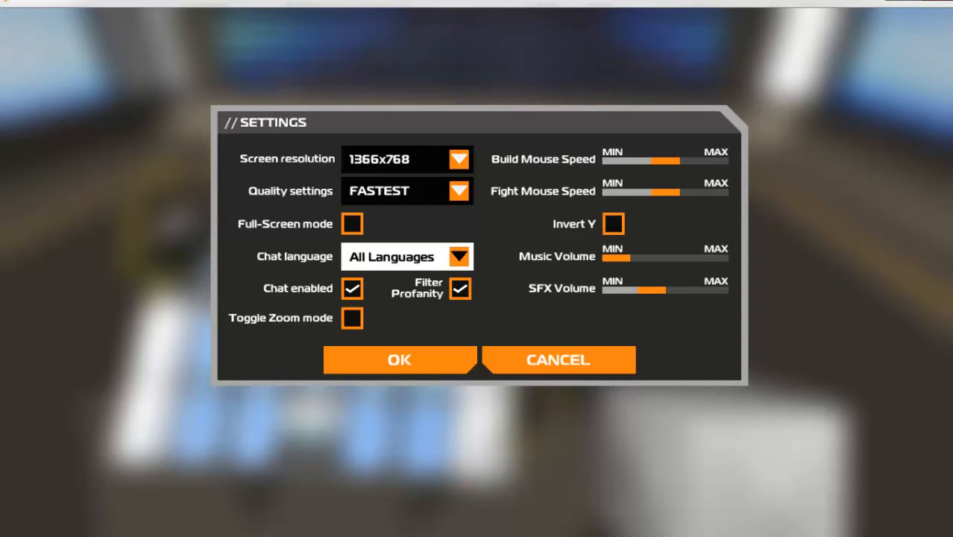
left_click(459, 257)
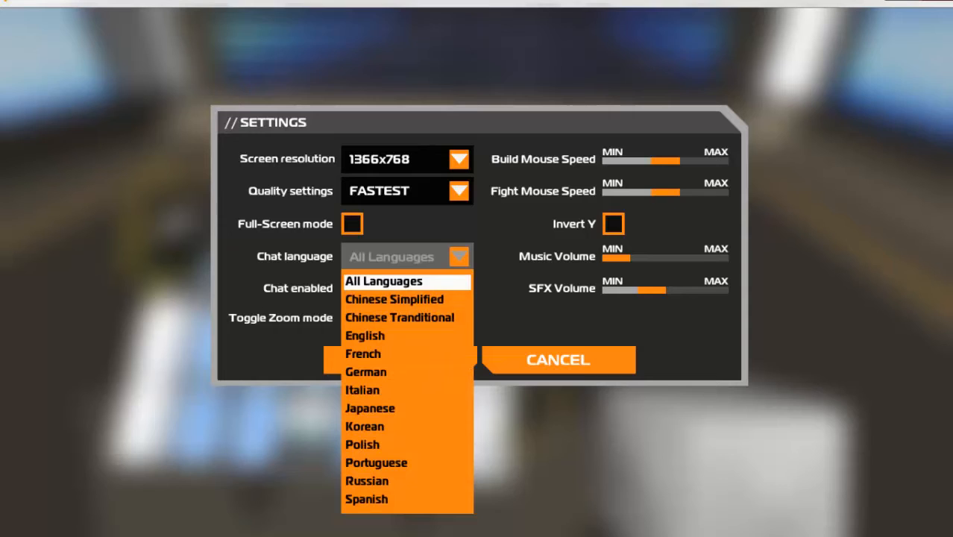
left_click(365, 335)
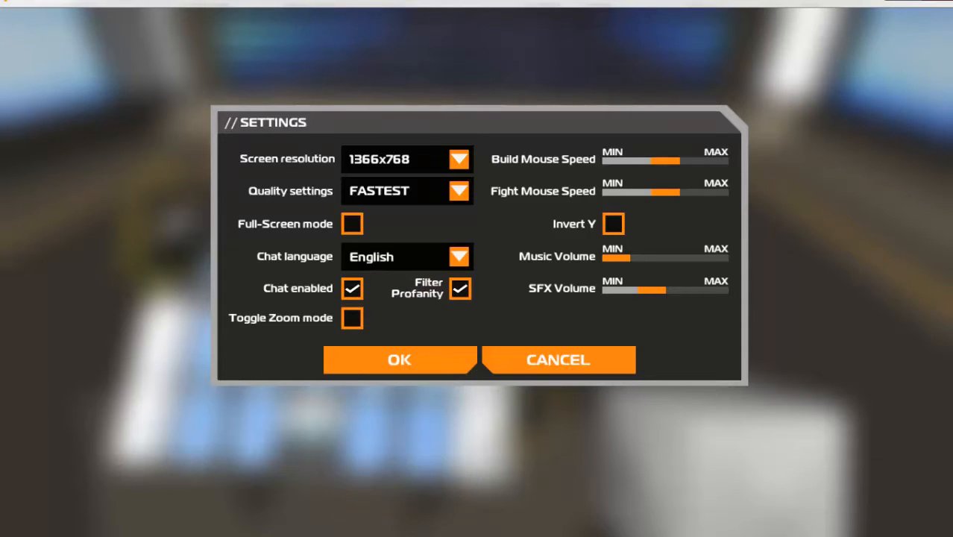
left_click(459, 289)
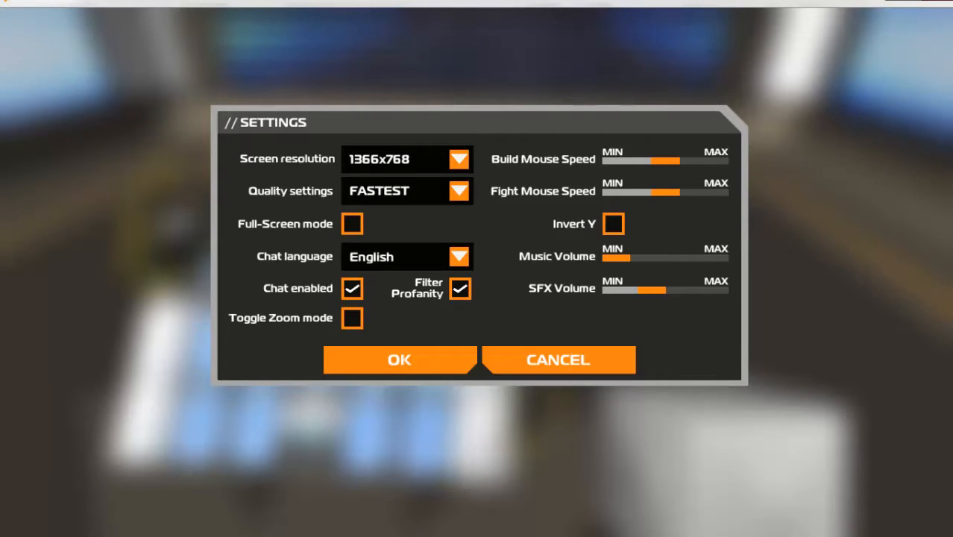
left_click(352, 287)
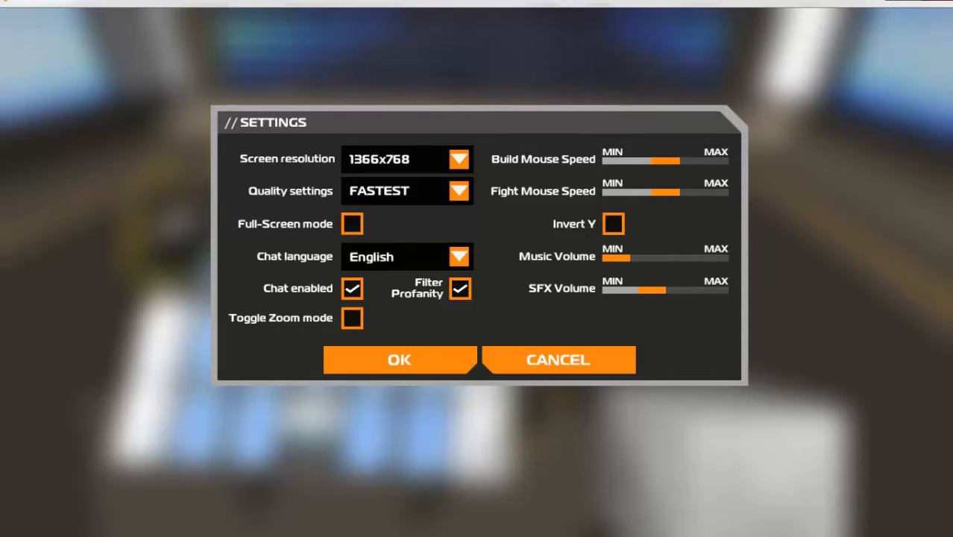
left_click(400, 359)
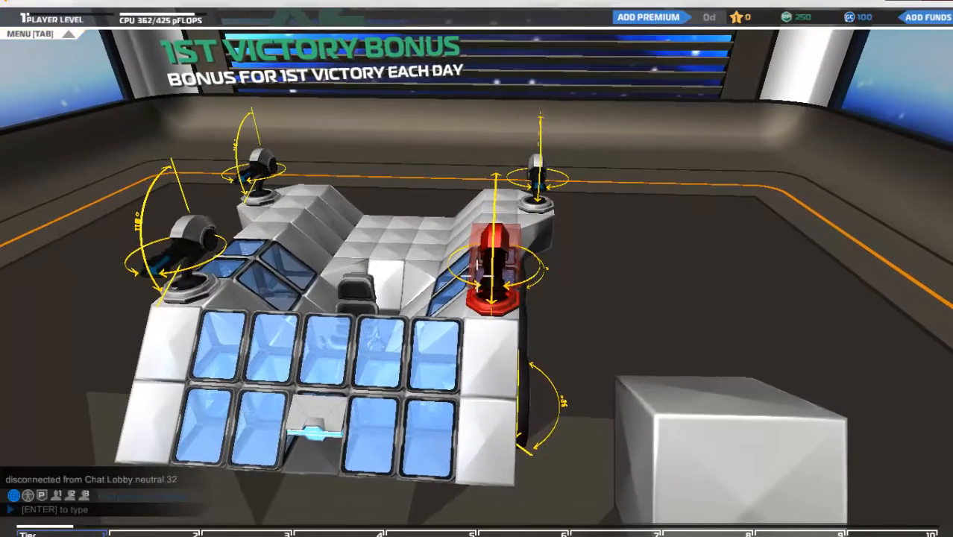
key("Escape")
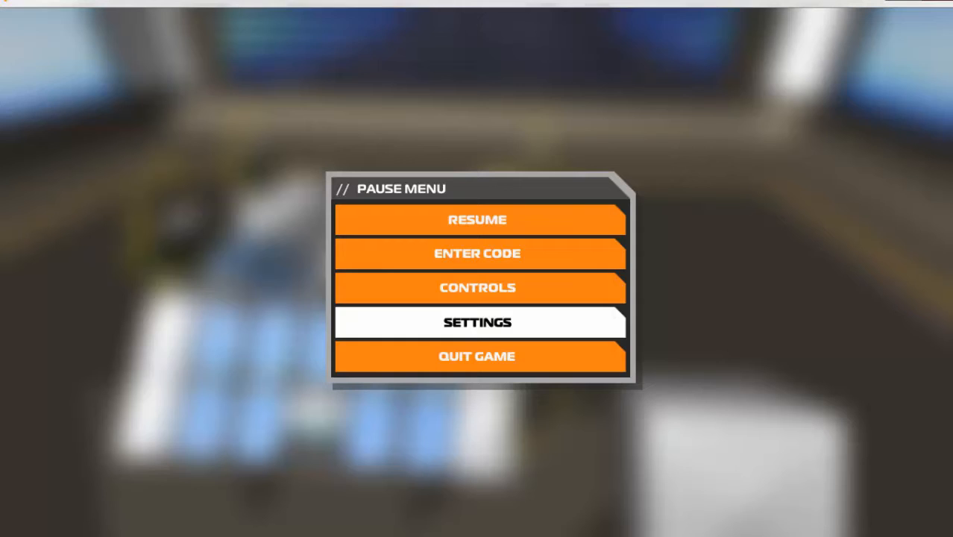
left_click(477, 287)
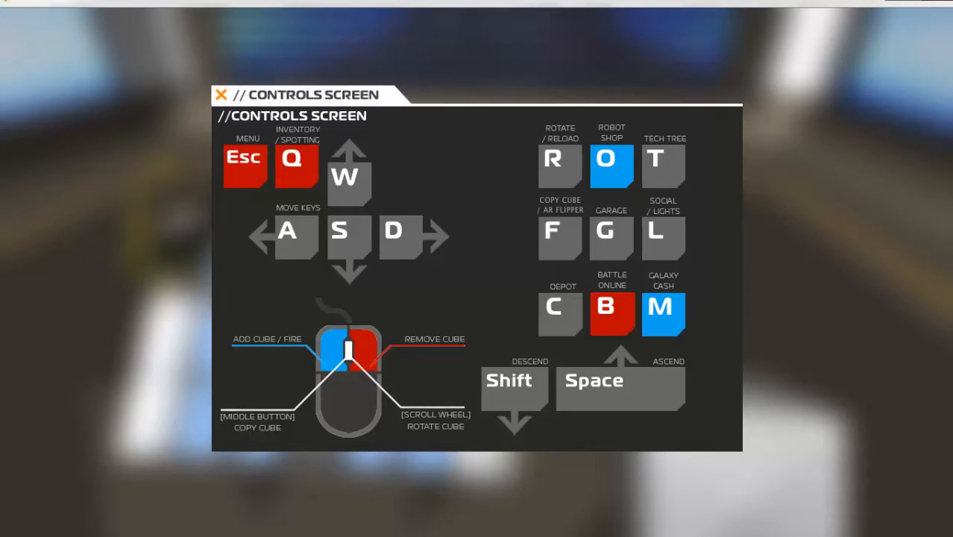
left_click(221, 95)
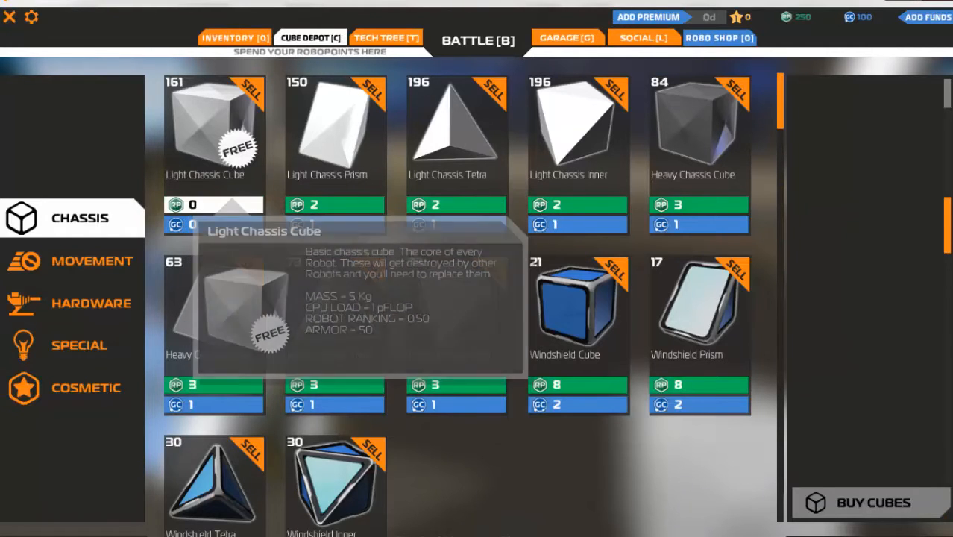
Browse the Cube Depot's chassis blocks, then its Special cosmetic category
left_click(213, 134)
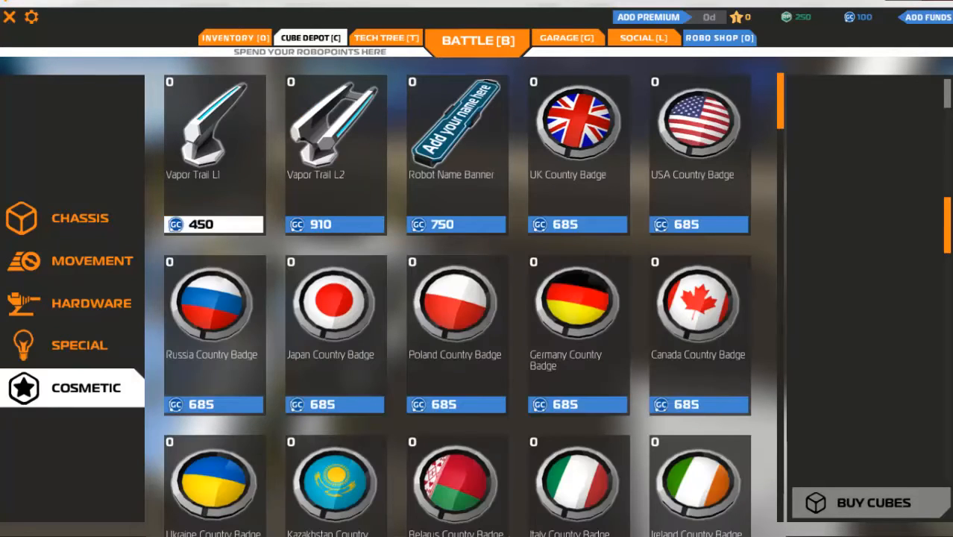
mouse_move(79, 344)
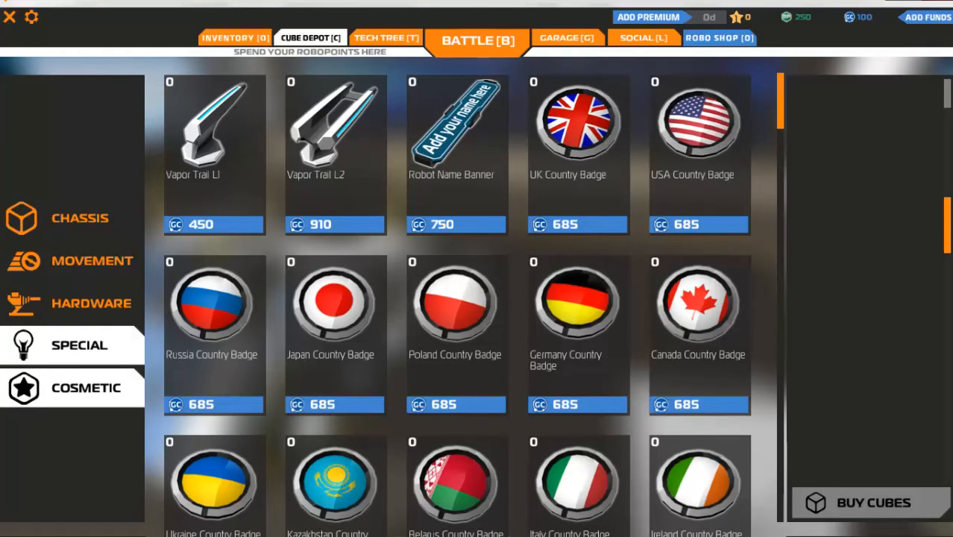
left_click(79, 218)
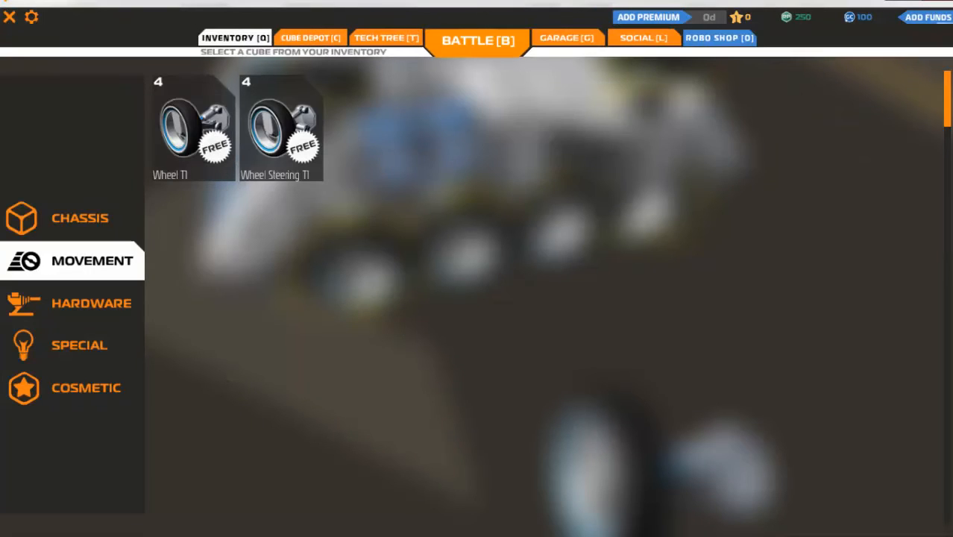
View the Inventory's owned wheels and Top Mount SMG T1 weapons, then return to the garage
left_click(280, 127)
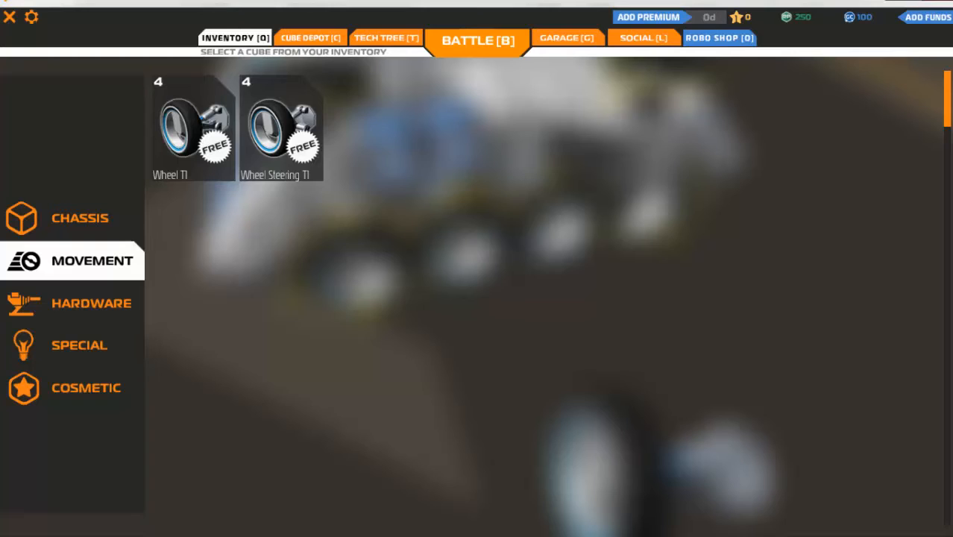
mouse_move(280, 127)
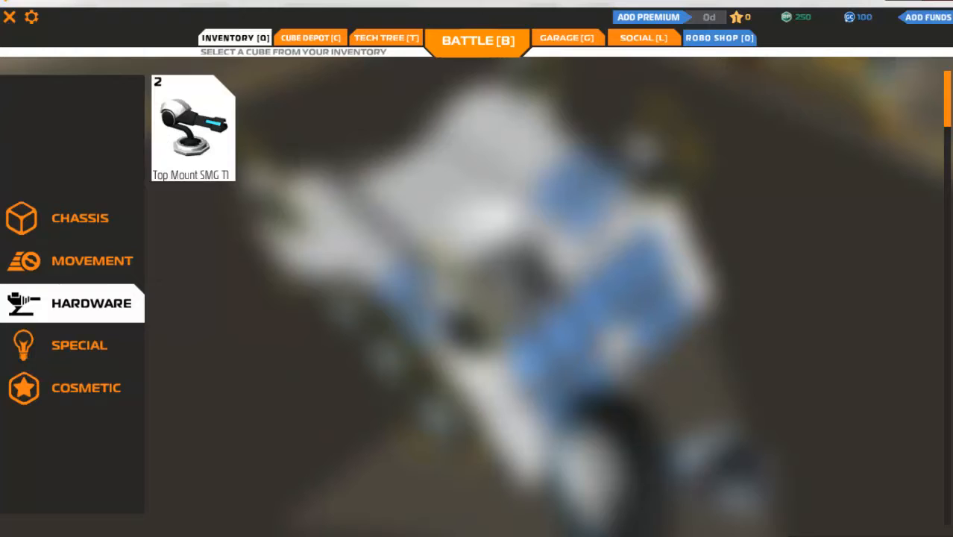
left_click(310, 37)
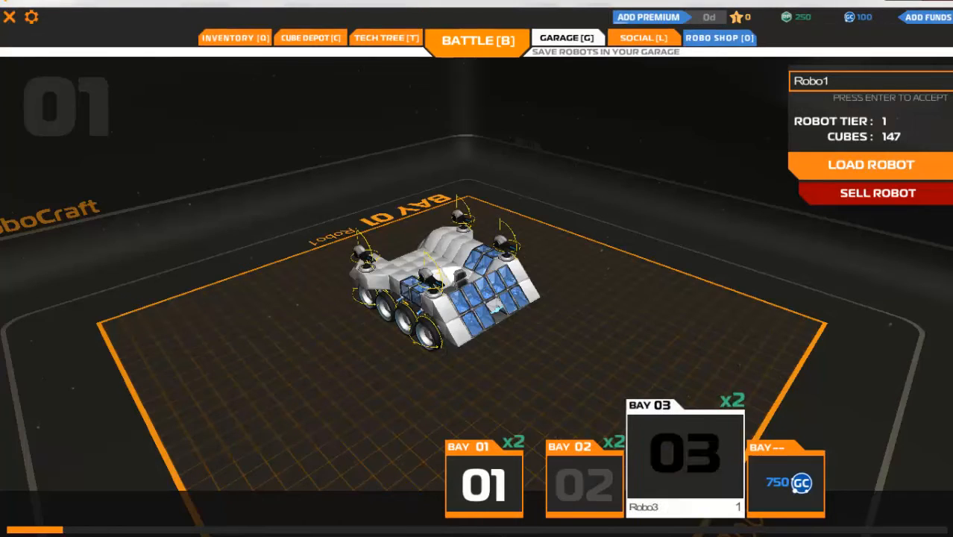
Select garage bay 02 to inspect Robo2, then go back to the garage bays
left_click(585, 483)
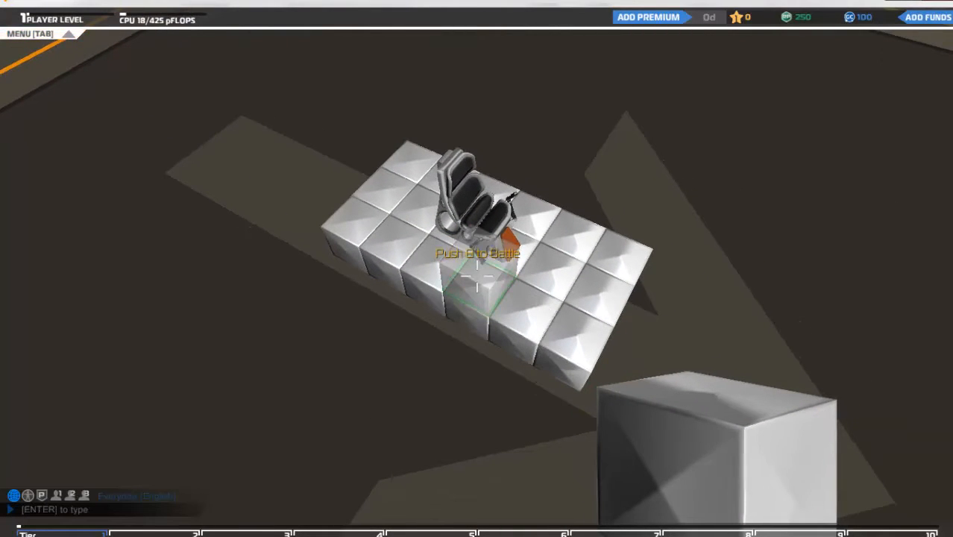
left_click(566, 39)
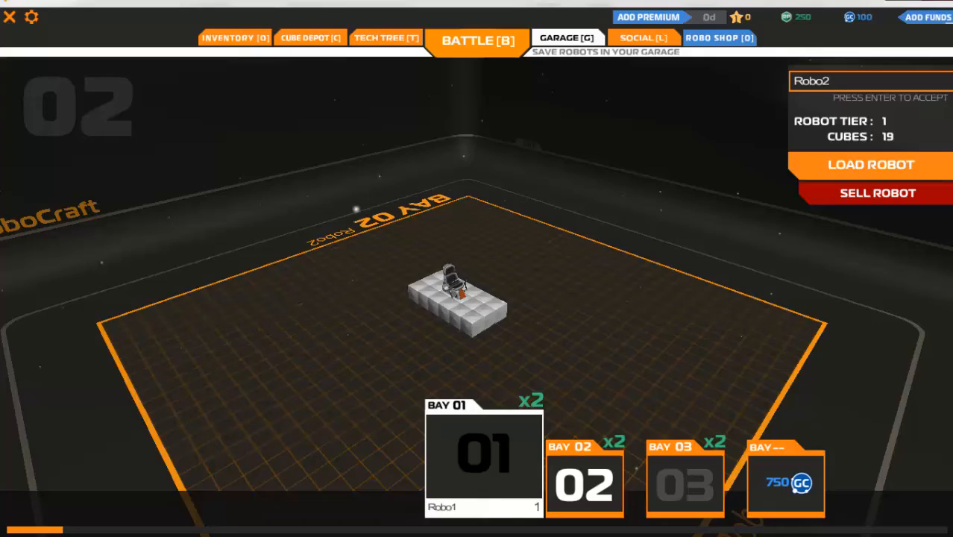
Launch a battle with Robo1 from bay 01, then self-destruct the stuck robot via the pause menu
left_click(483, 459)
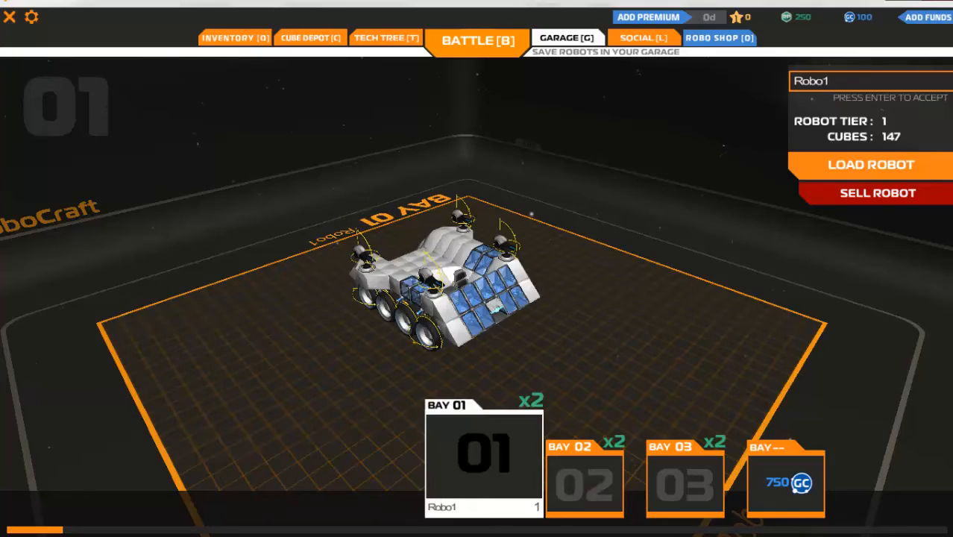
left_click(871, 164)
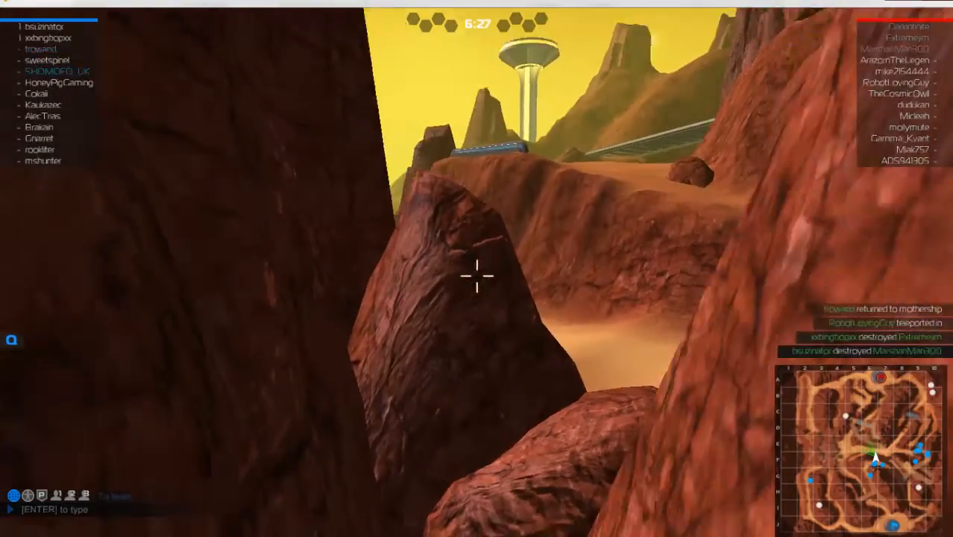
key("Escape")
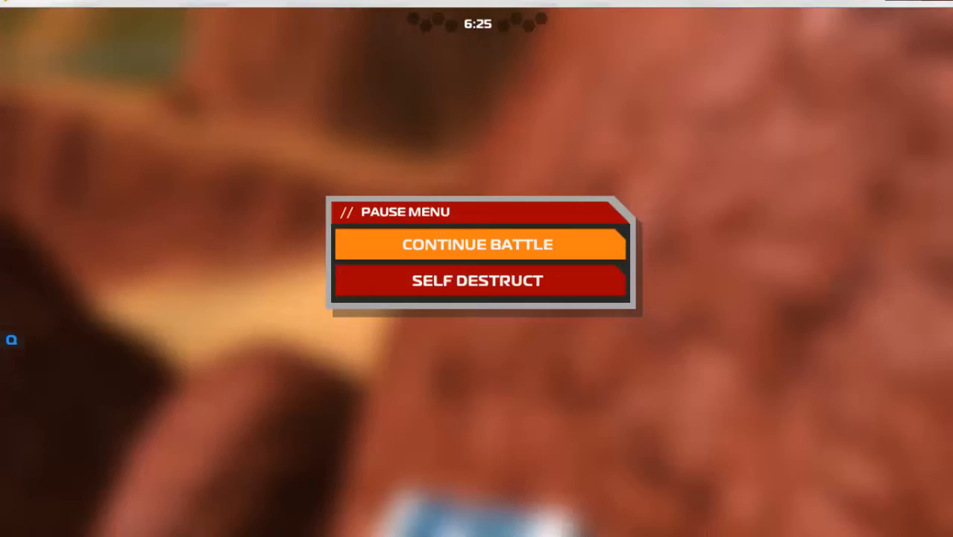
left_click(477, 245)
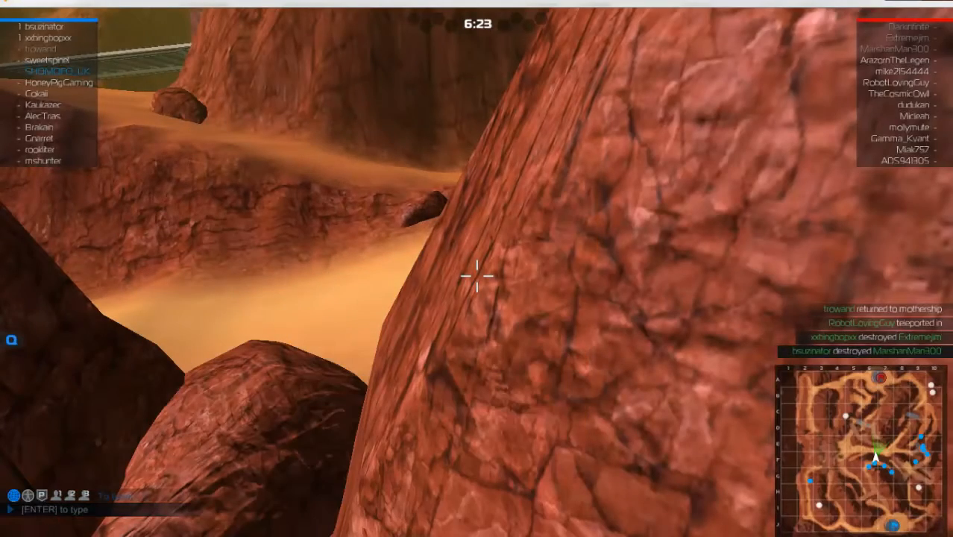